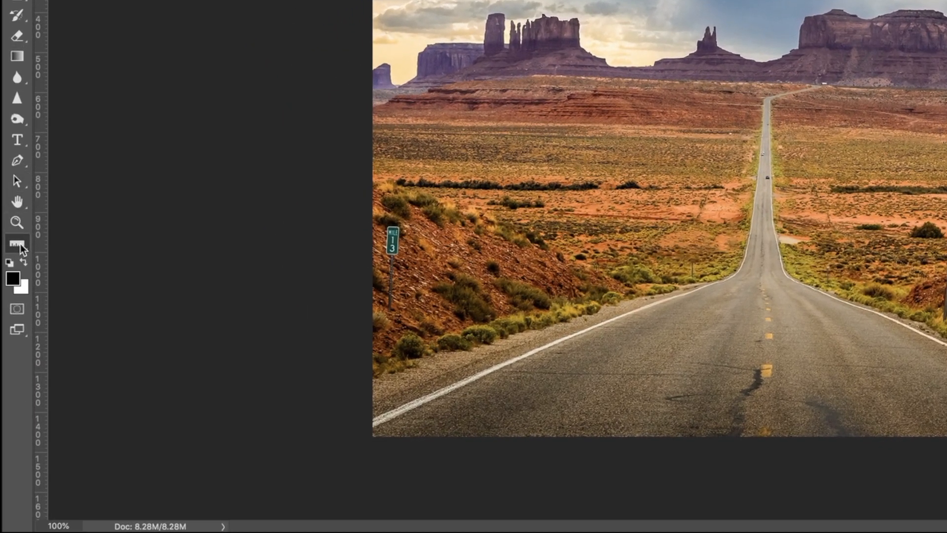
pyautogui.moveTo(17, 242)
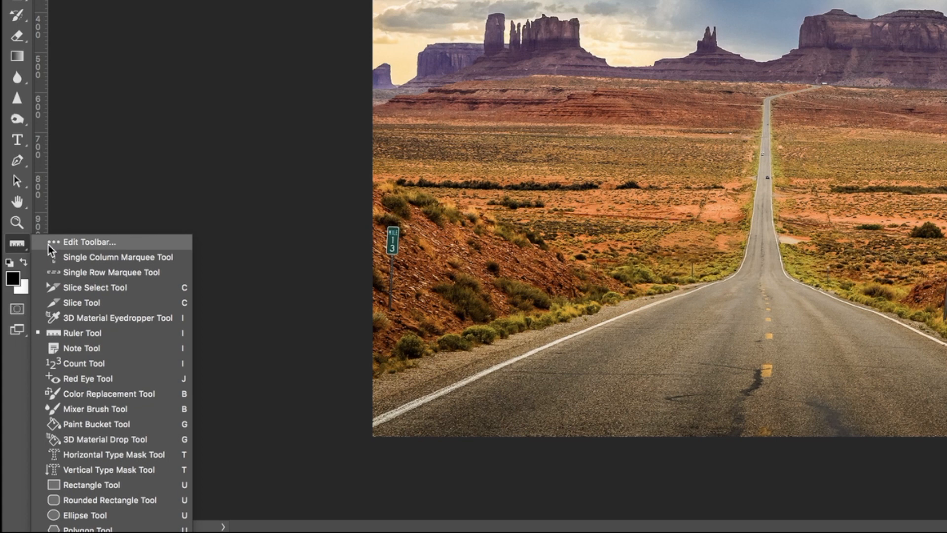
pyautogui.moveTo(57, 247)
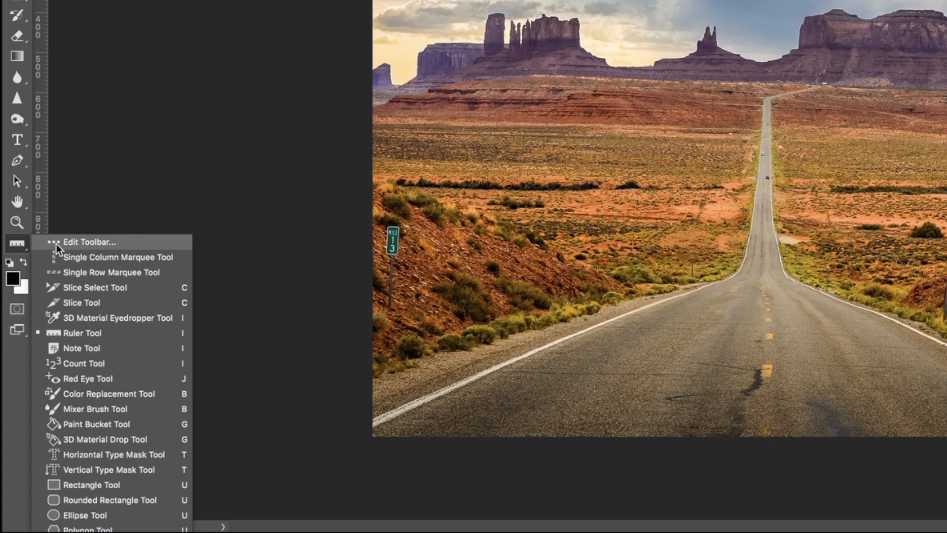
pyautogui.moveTo(54, 248)
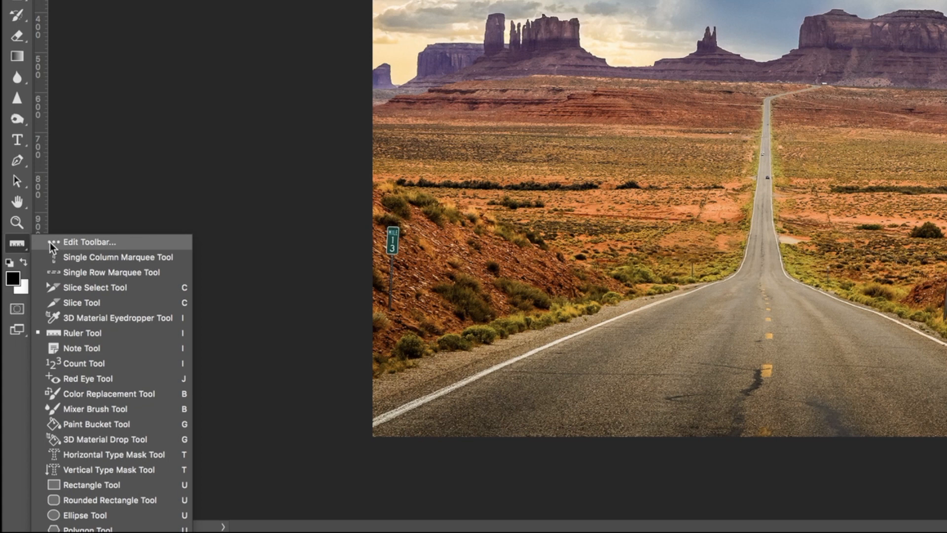
pyautogui.moveTo(69, 250)
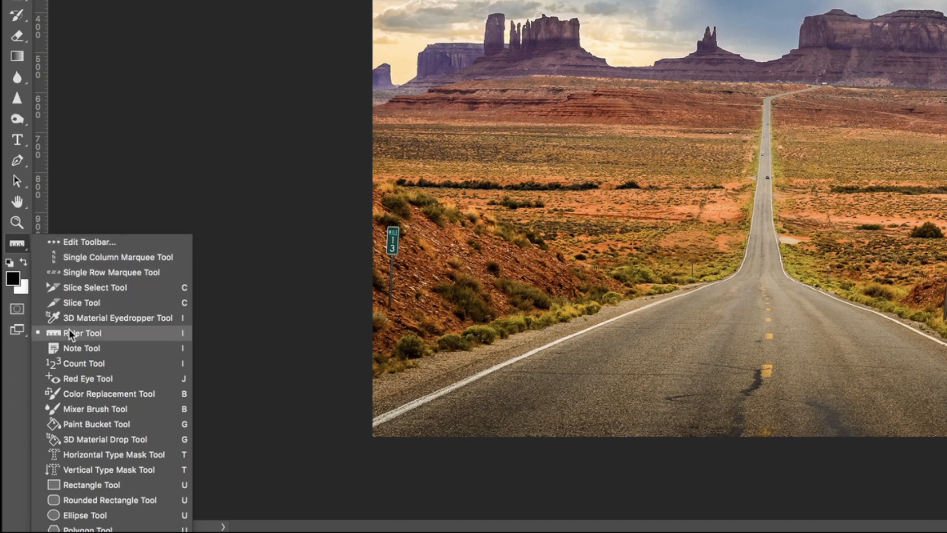
pyautogui.moveTo(116, 339)
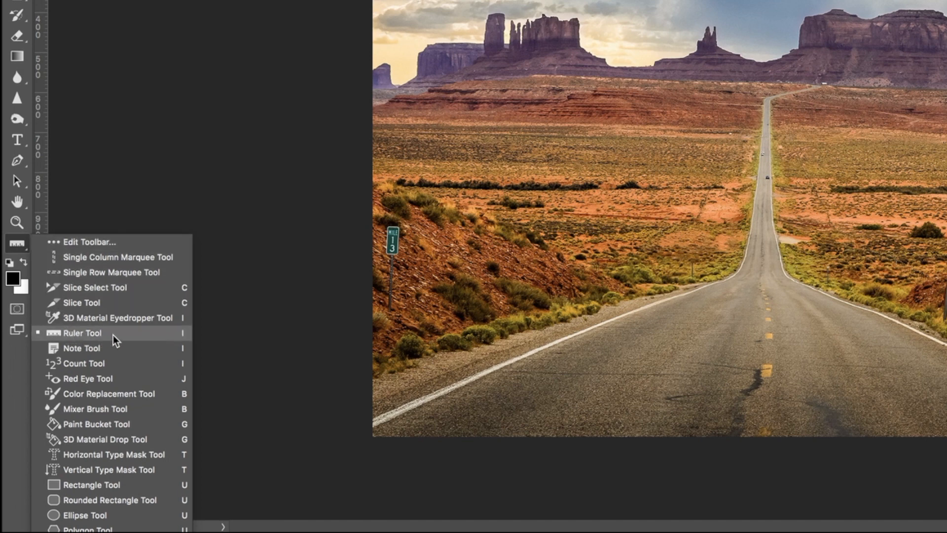
# - Choose the Ruler Tool from the eyedropper tool group to measure the horizon's tilt
pyautogui.click(82, 332)
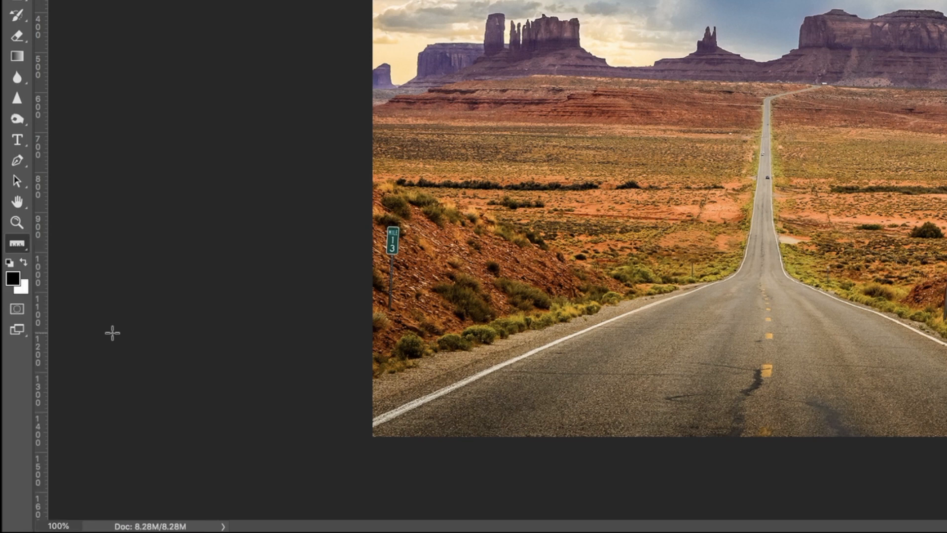
pyautogui.moveTo(529, 127)
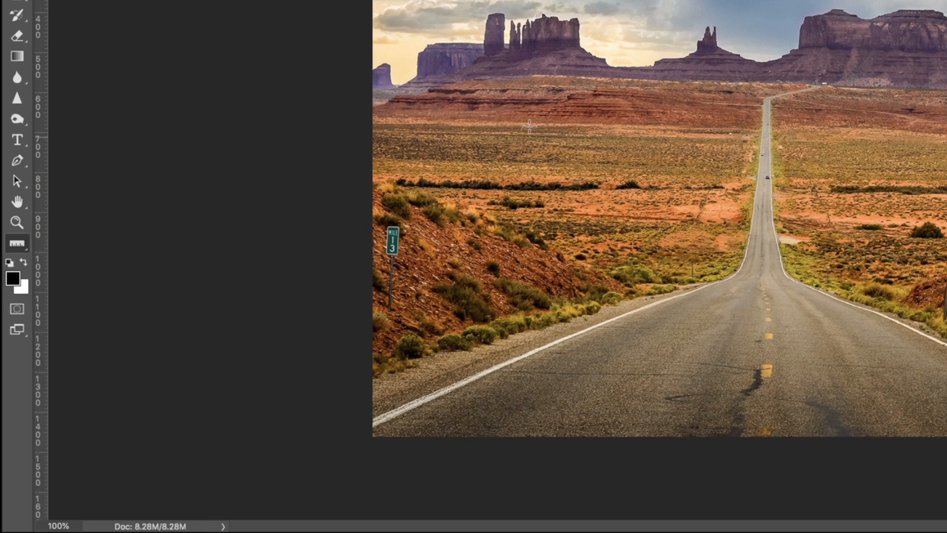
pyautogui.moveTo(531, 79)
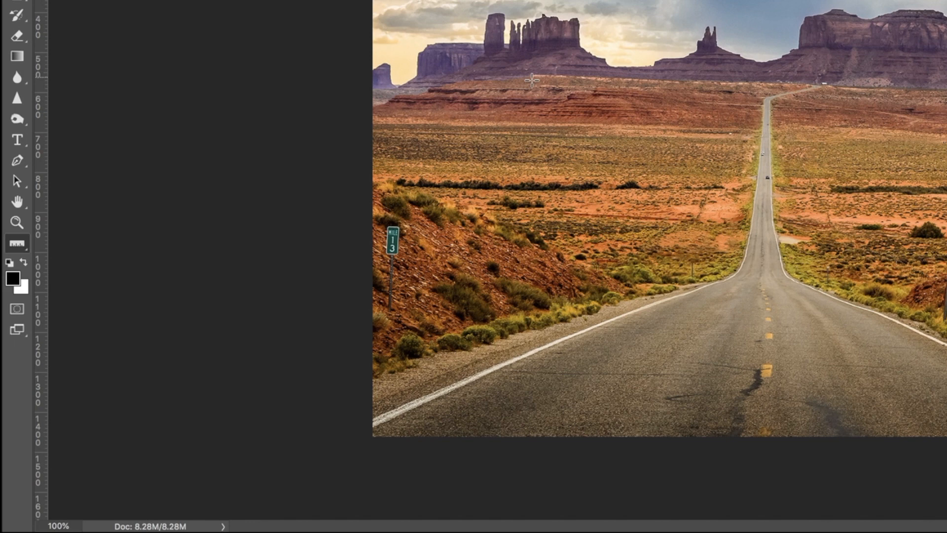
pyautogui.moveTo(537, 91)
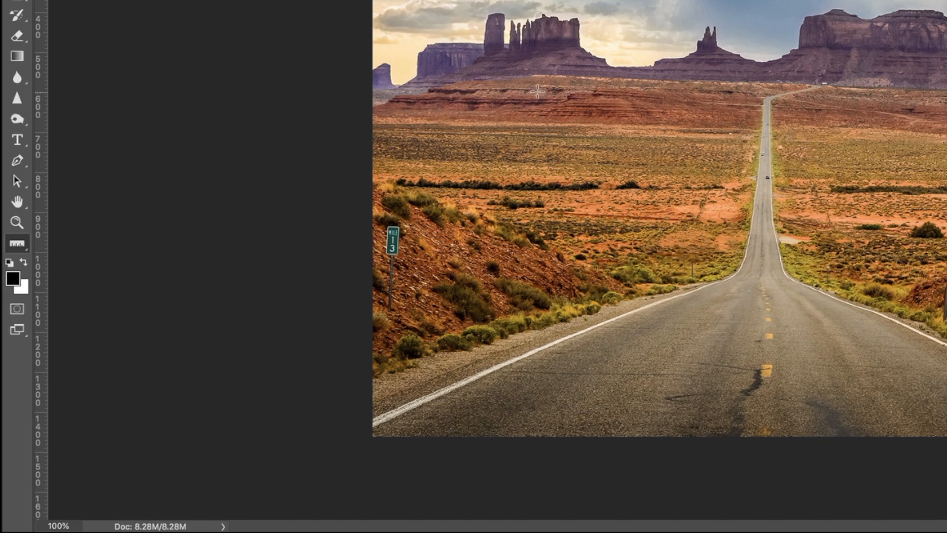
pyautogui.moveTo(523, 70)
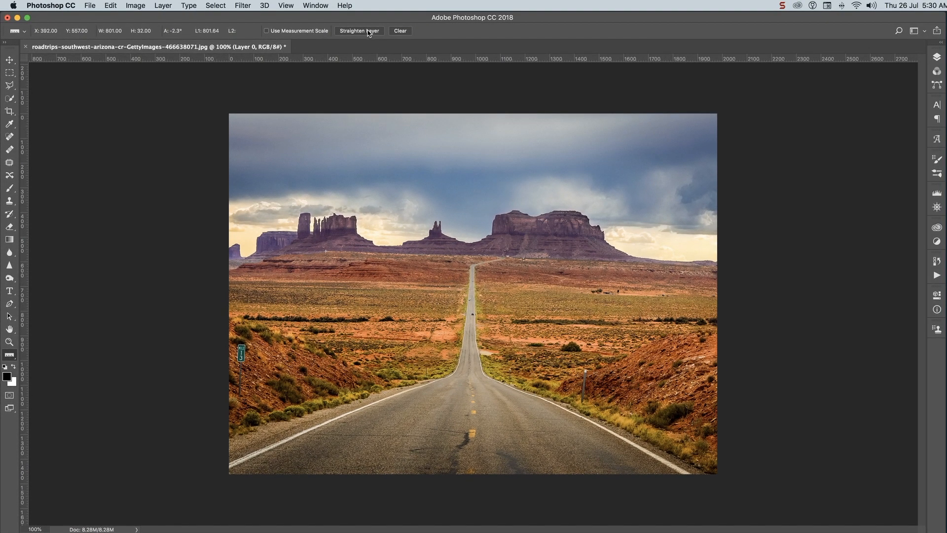
# - Straighten the photo layer along the measured horizon line
pyautogui.click(359, 30)
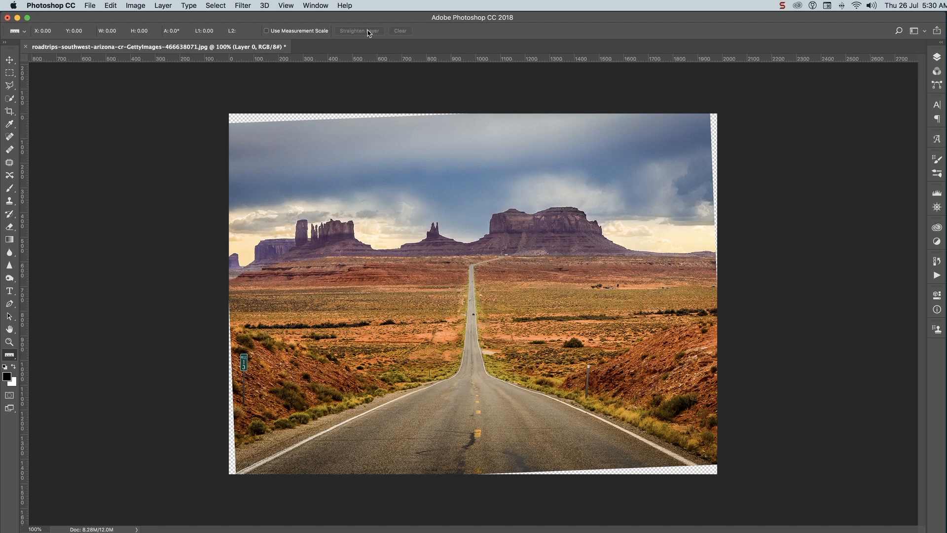
pyautogui.moveTo(313, 104)
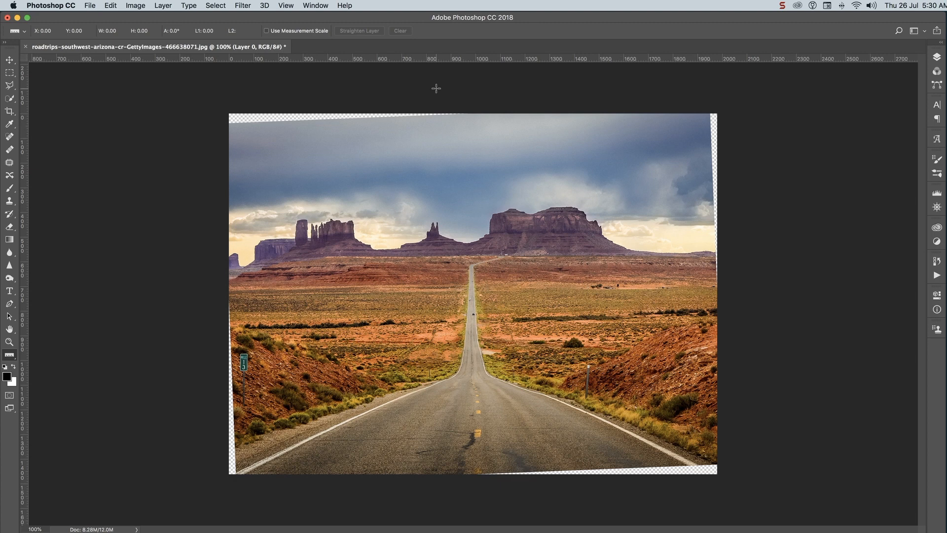
# - Switch to the Crop Tool and pull the right, top and left crop edges inward past the transparent wedges
pyautogui.press('c')
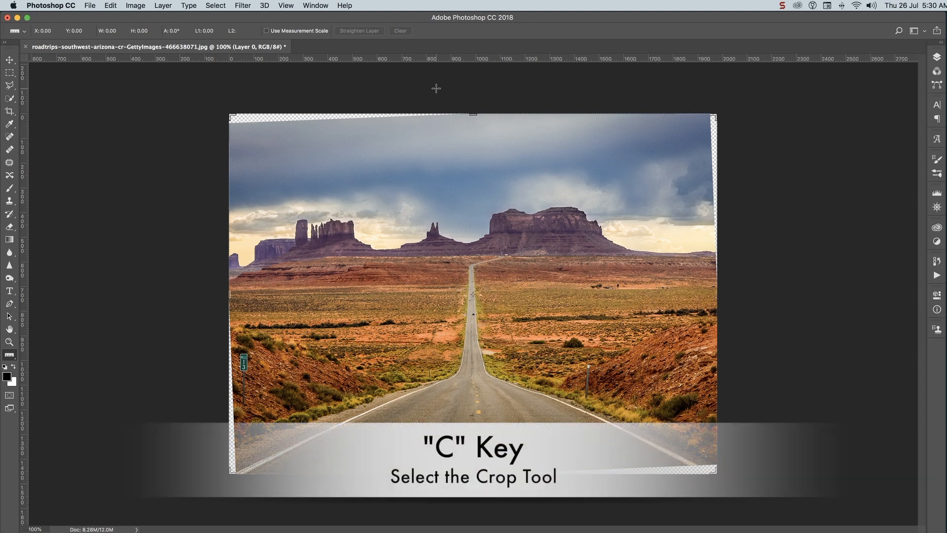
pyautogui.press('c')
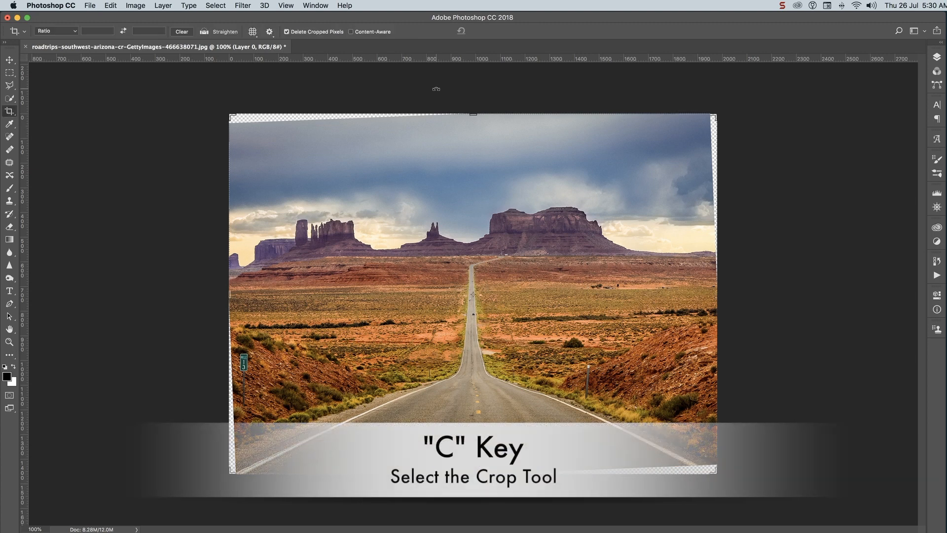
pyautogui.press('c')
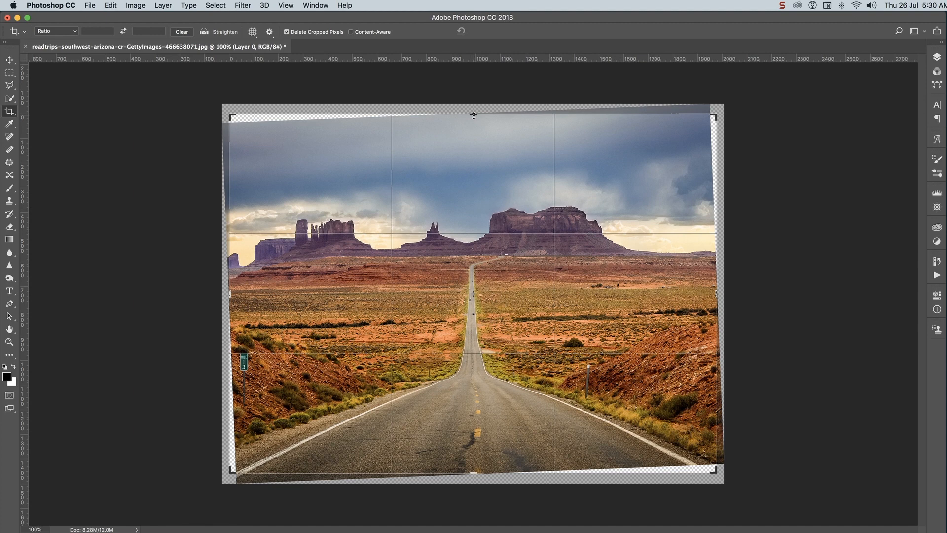
pyautogui.moveTo(472, 114); pyautogui.dragTo(472, 121)
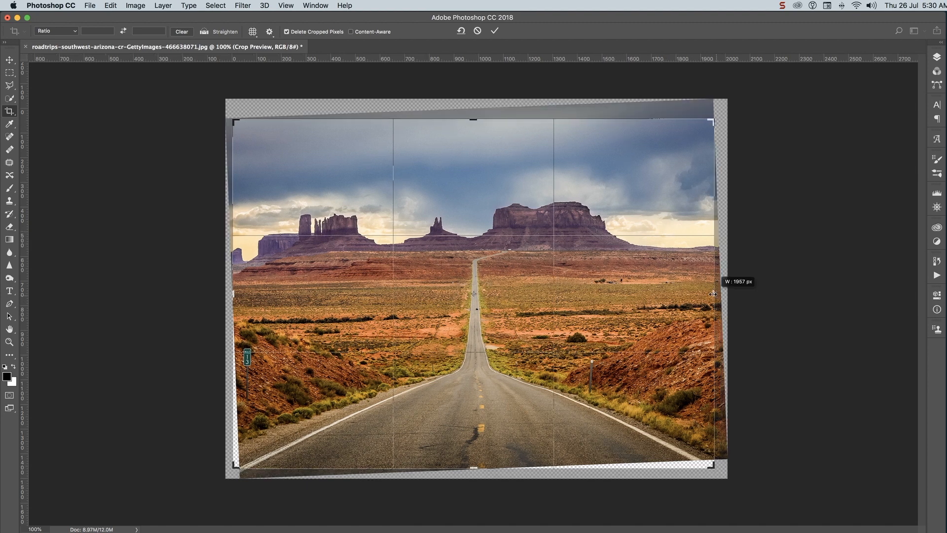
pyautogui.moveTo(714, 293); pyautogui.dragTo(712, 294)
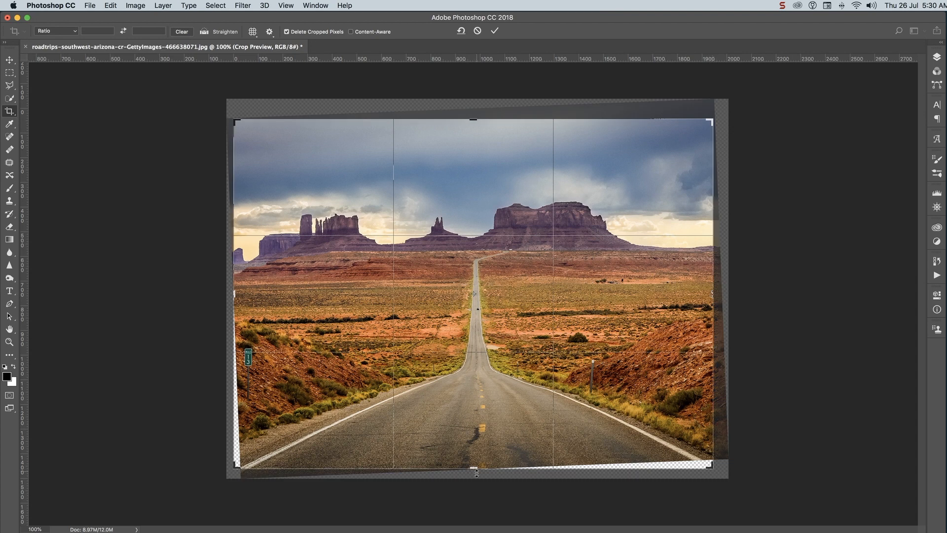
pyautogui.moveTo(476, 472); pyautogui.dragTo(477, 462)
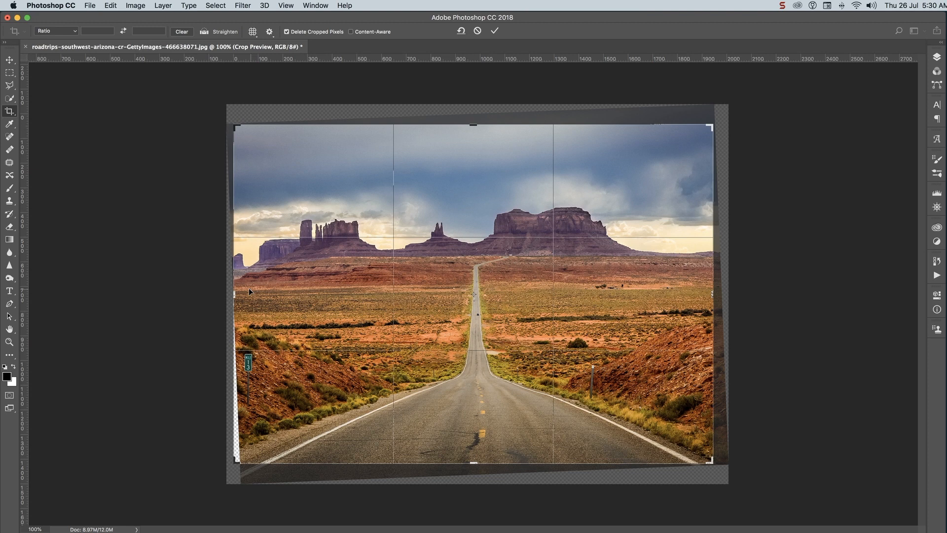
pyautogui.moveTo(240, 293); pyautogui.dragTo(242, 294)
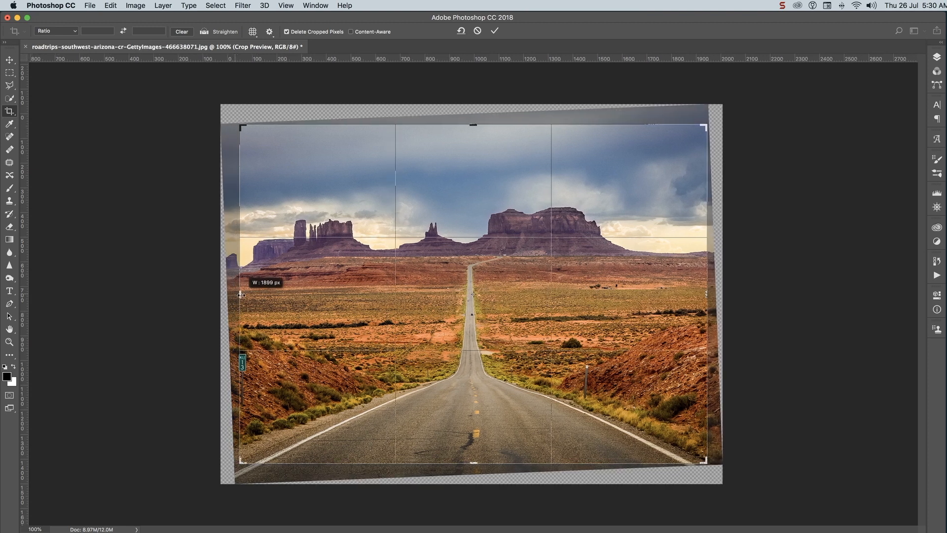